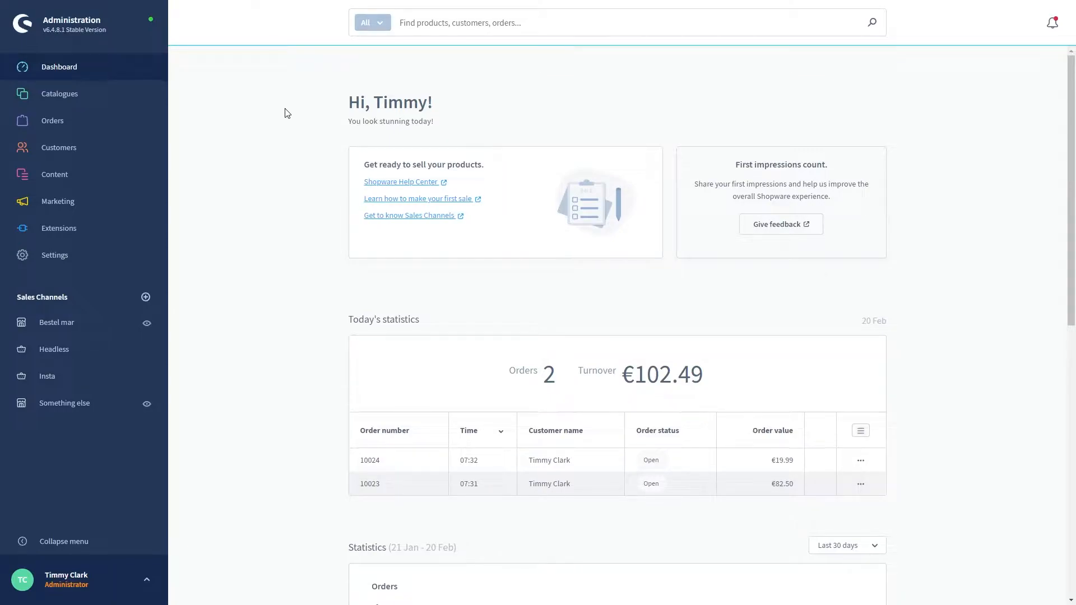
pyautogui.moveTo(101, 271)
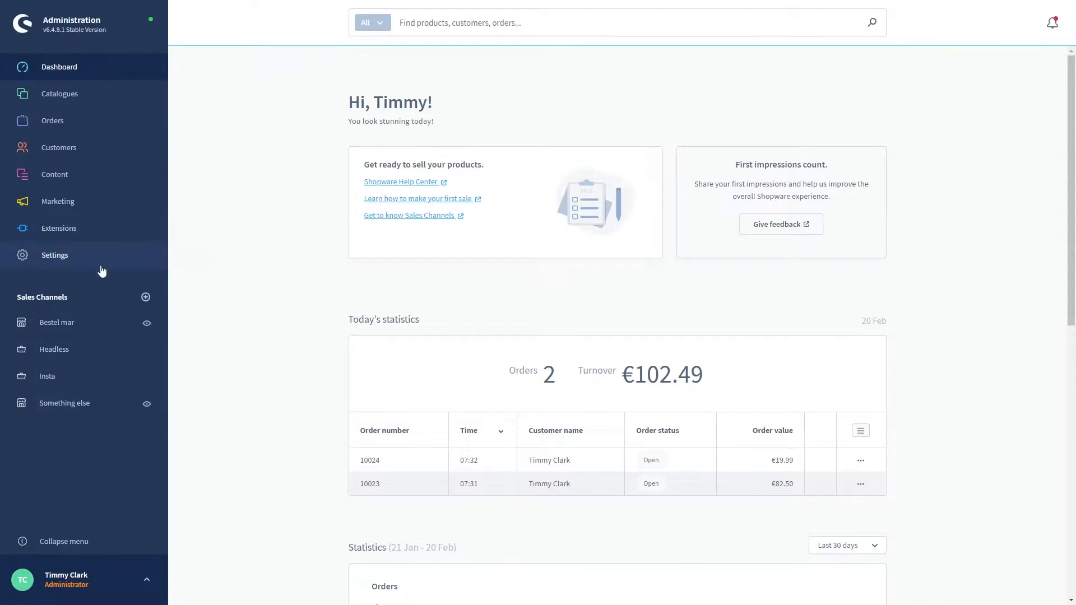
# Step: Navigate from the sidebar Settings to the System settings page
pyautogui.click(54, 255)
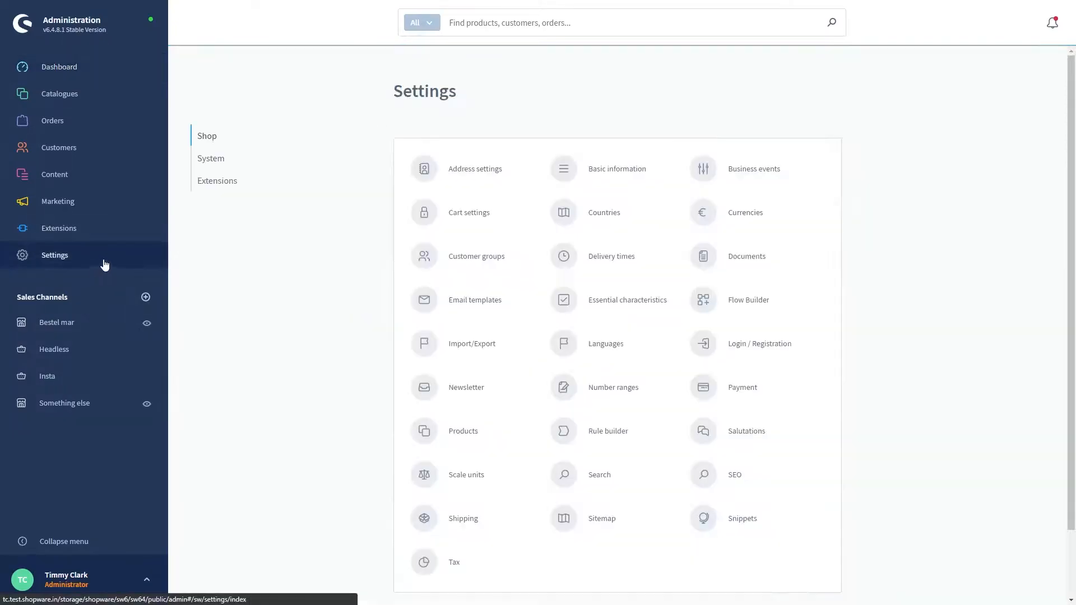
pyautogui.click(211, 158)
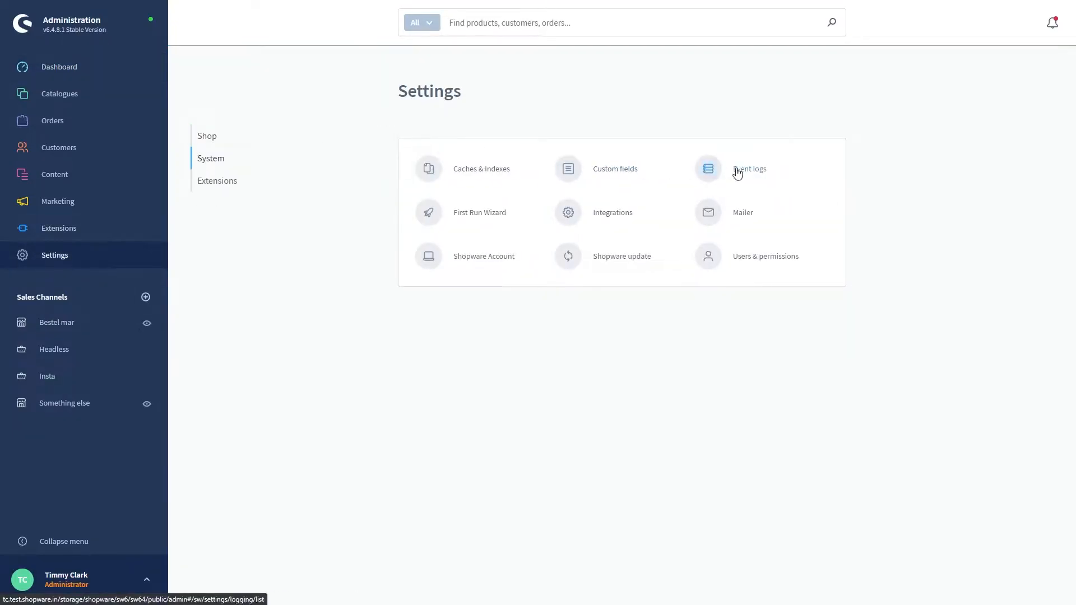
# Step: Show the Logs list with checkout, mail and order-transaction entries
pyautogui.click(750, 170)
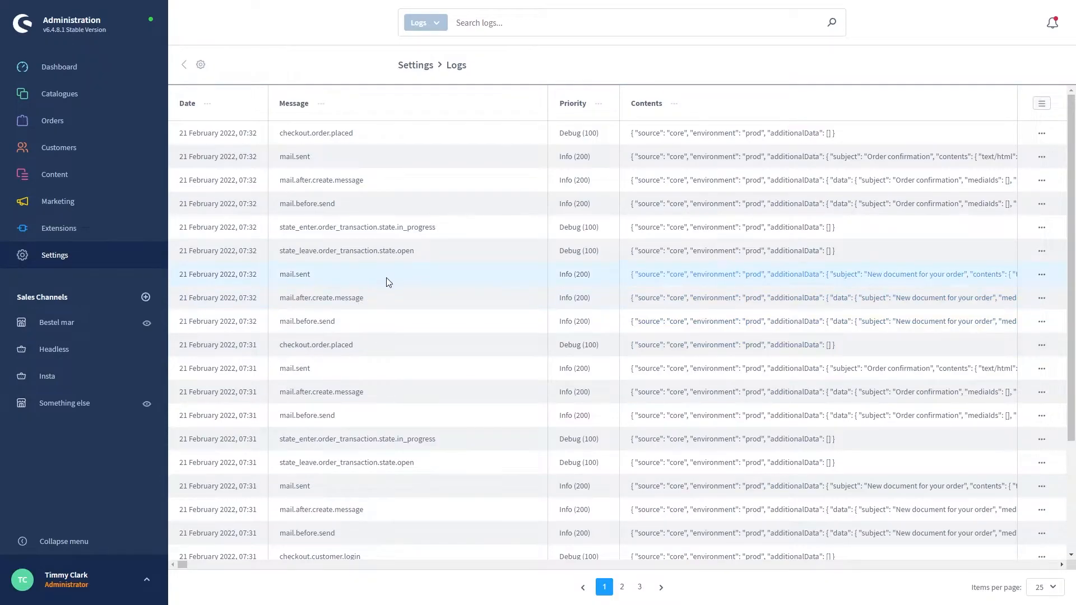
pyautogui.moveTo(381, 286)
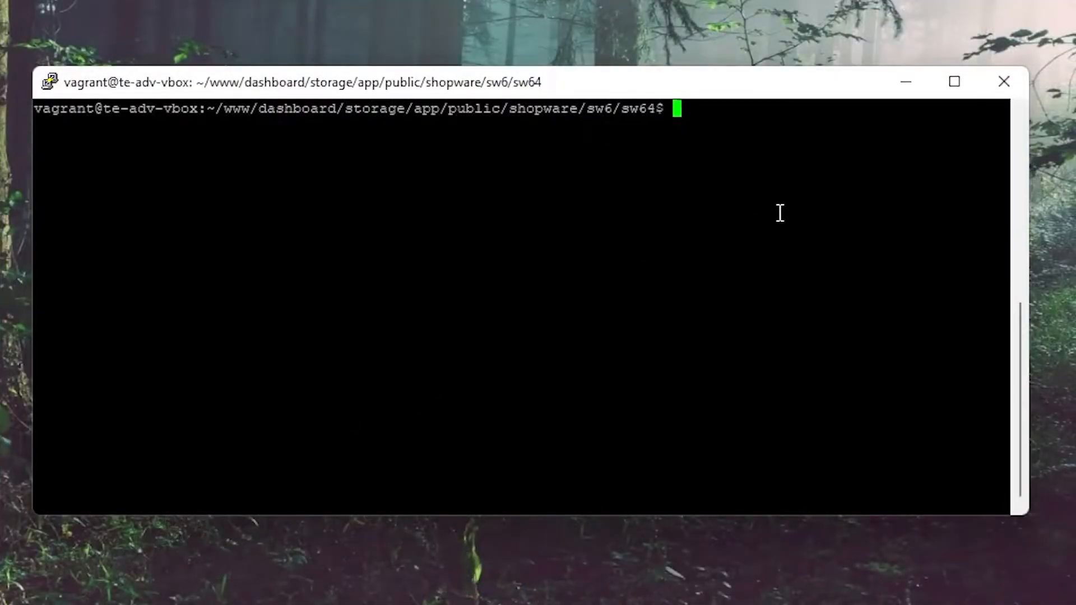
pyautogui.moveTo(781, 226)
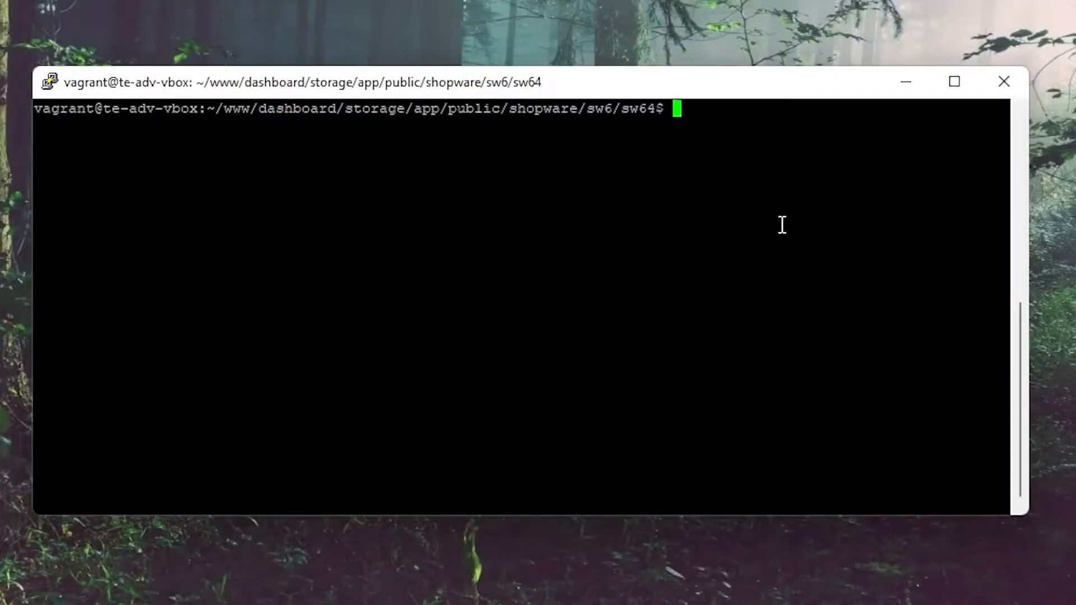
# Step: Change into var/log, list its dev, prod and PayPal log files, and return with cd ../
pyautogui.write('cd')
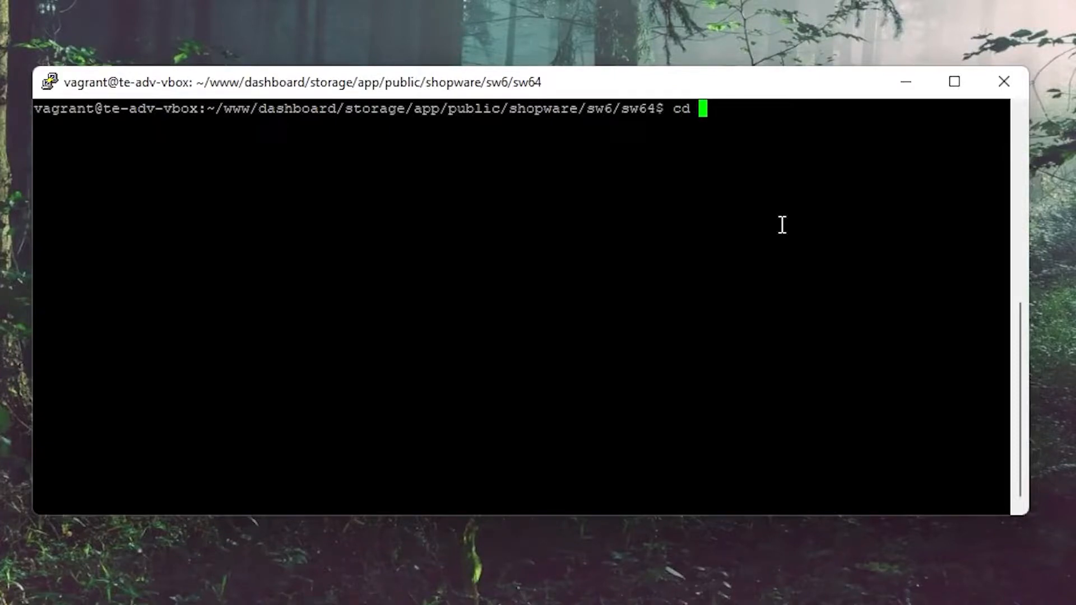
pyautogui.write('var/log')
pyautogui.write('ls')
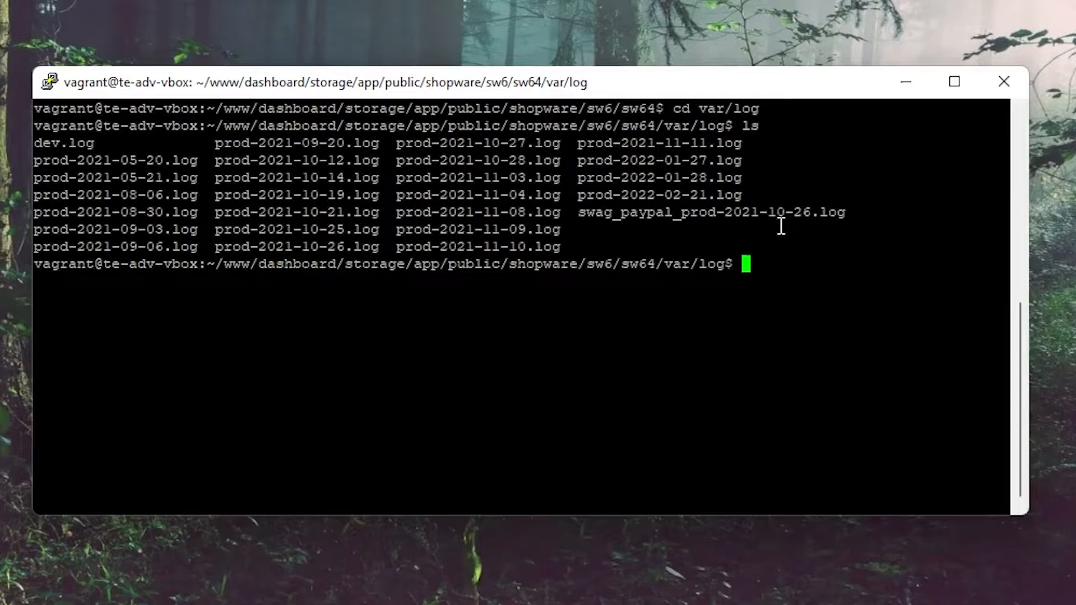
pyautogui.write('cd ../..')
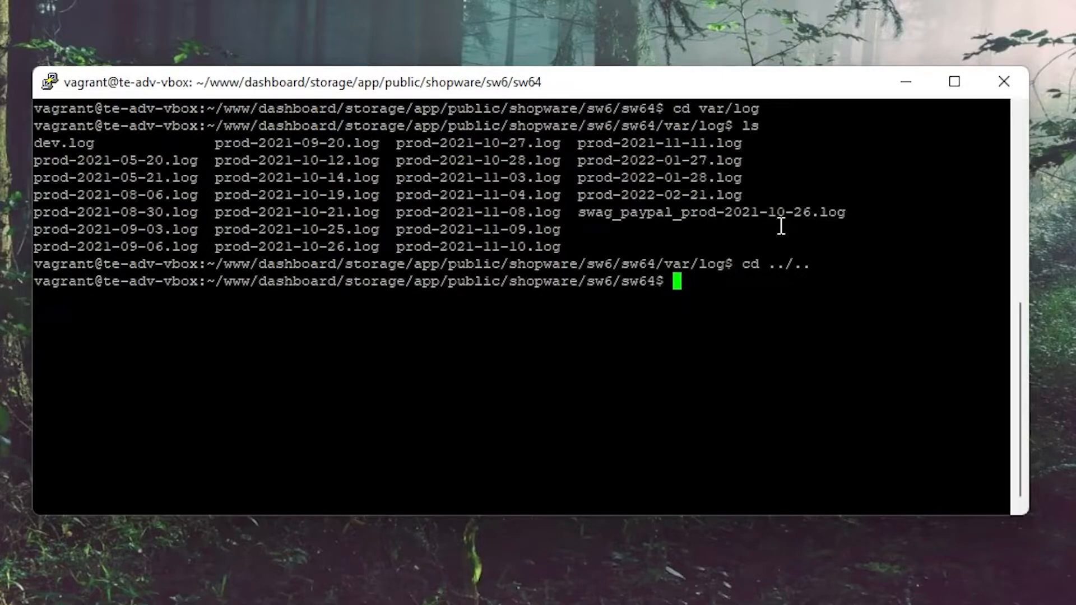
# Step: Edit .env in nano so APP_ENV reads dev instead of prod, then save and exit
pyautogui.write('nano .e')
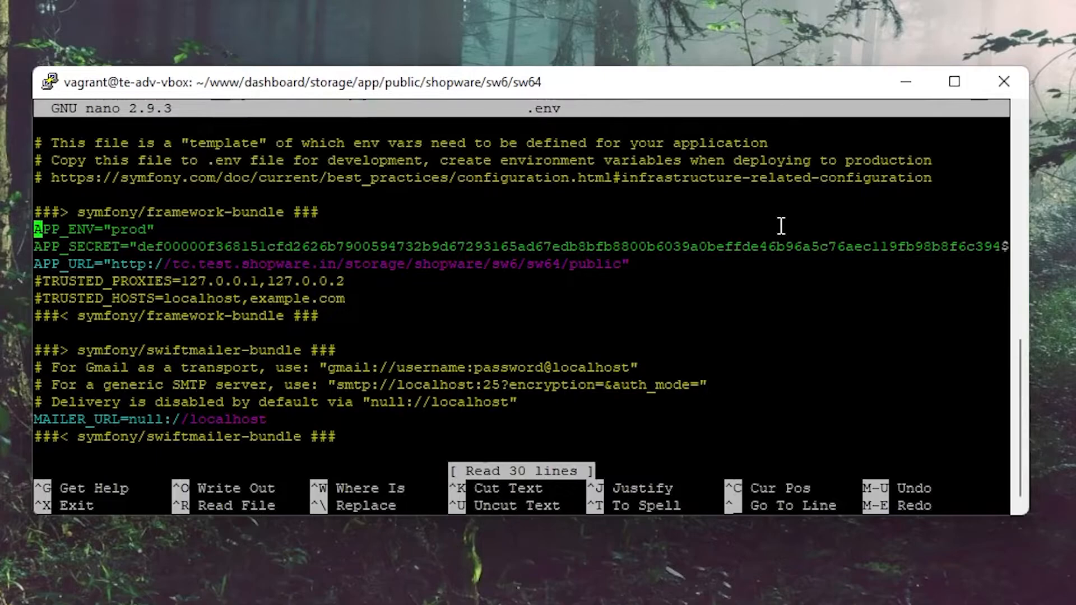
pyautogui.press('Right')
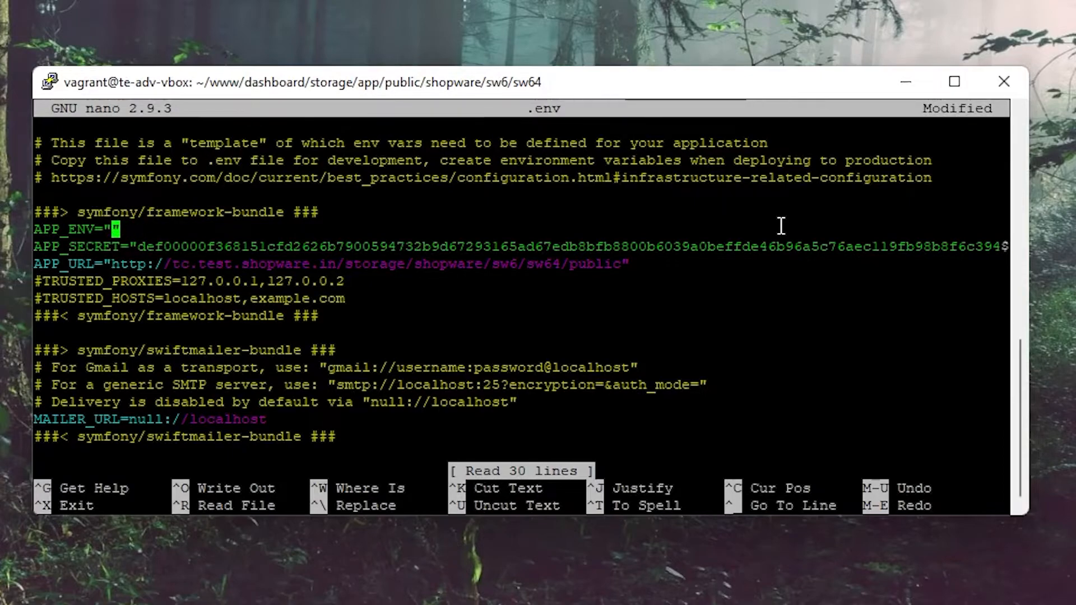
pyautogui.write('dev')
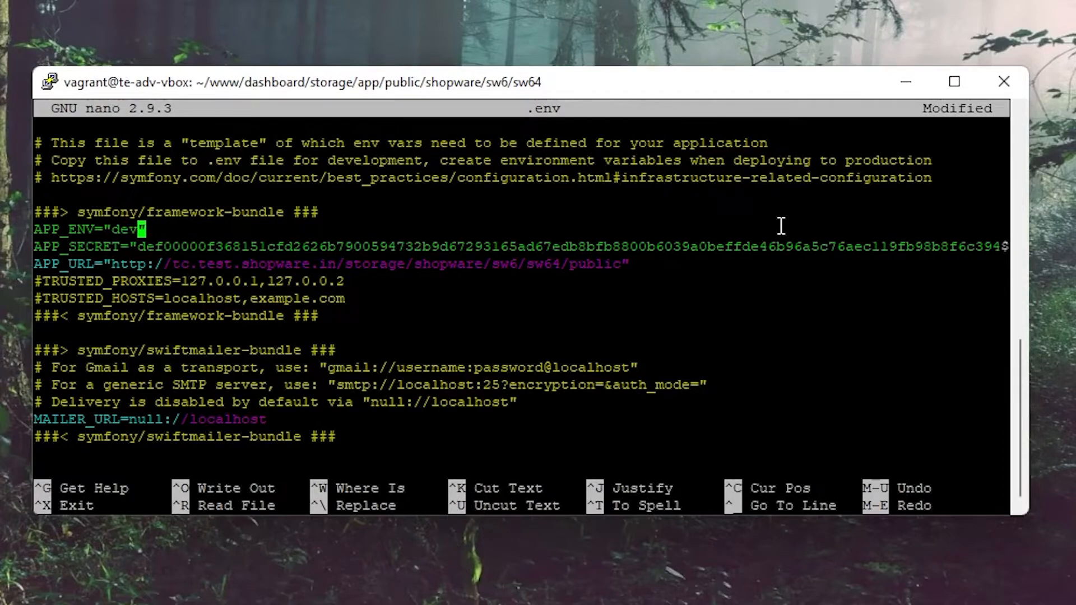
pyautogui.press('ctrl+x')
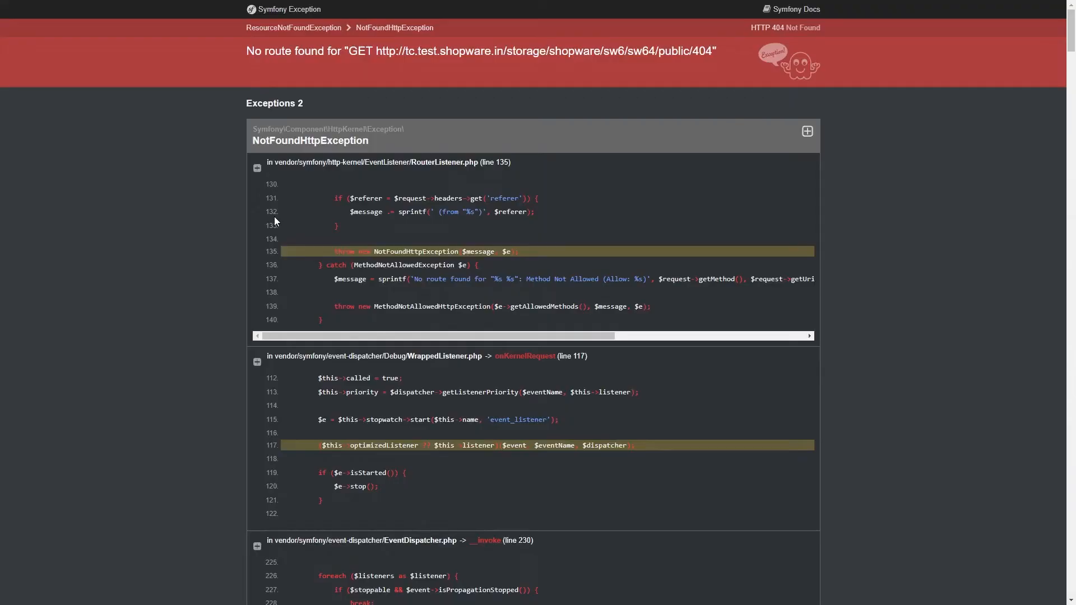
# Step: Collapse the NotFoundHttpException code excerpts into a condensed stack trace list
pyautogui.click(807, 131)
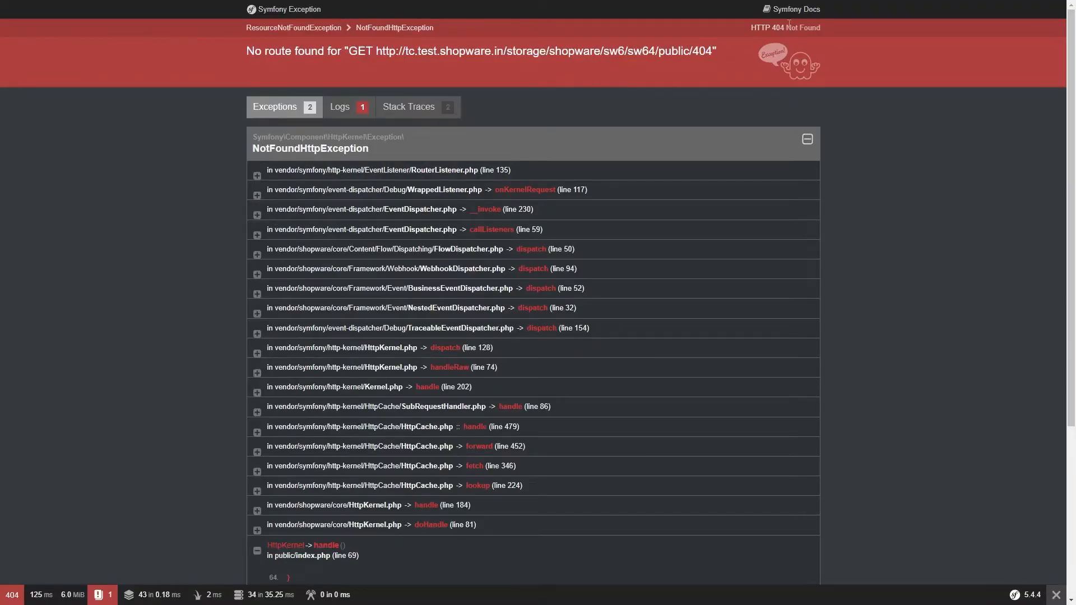
pyautogui.moveTo(788, 57)
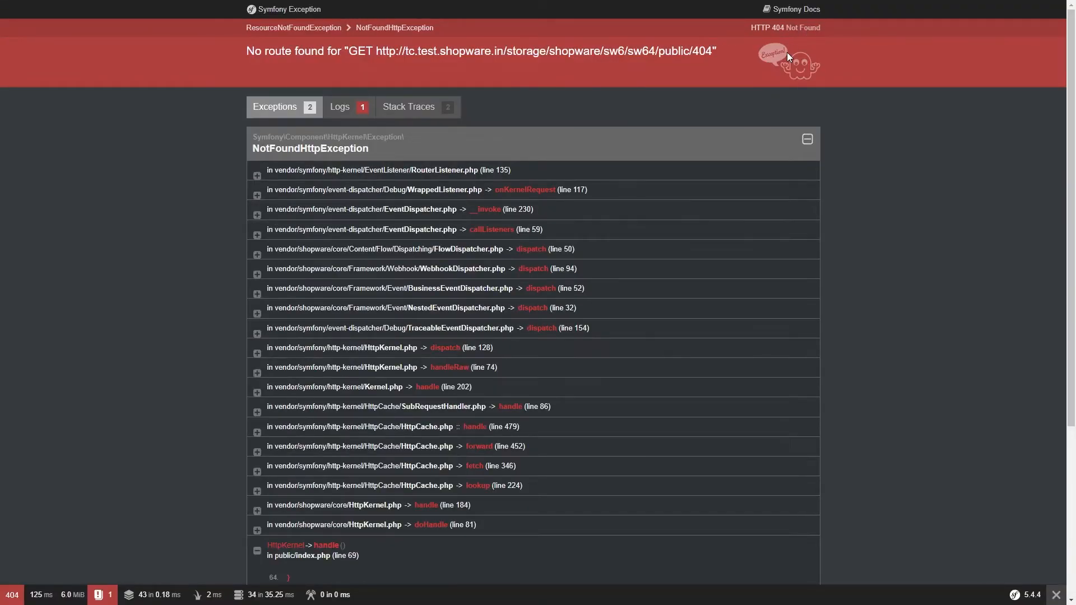